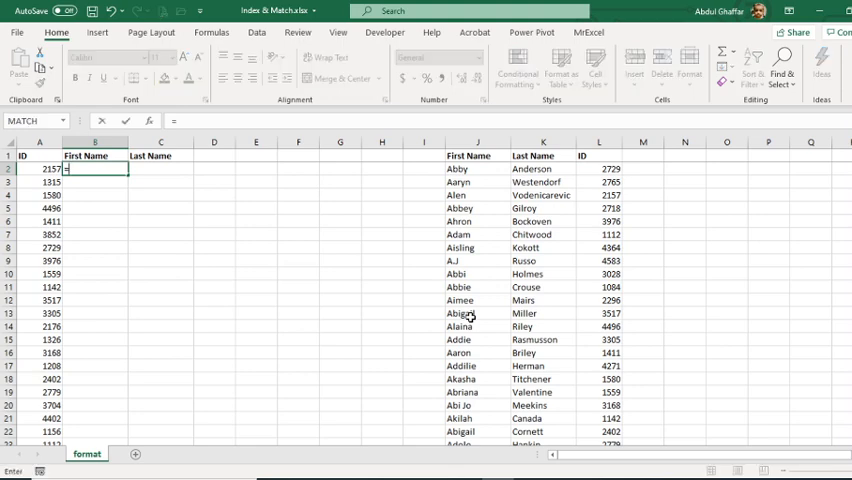
Step: Begin an =INDEX( formula in the First Name cell B2
type("=INDEX(")
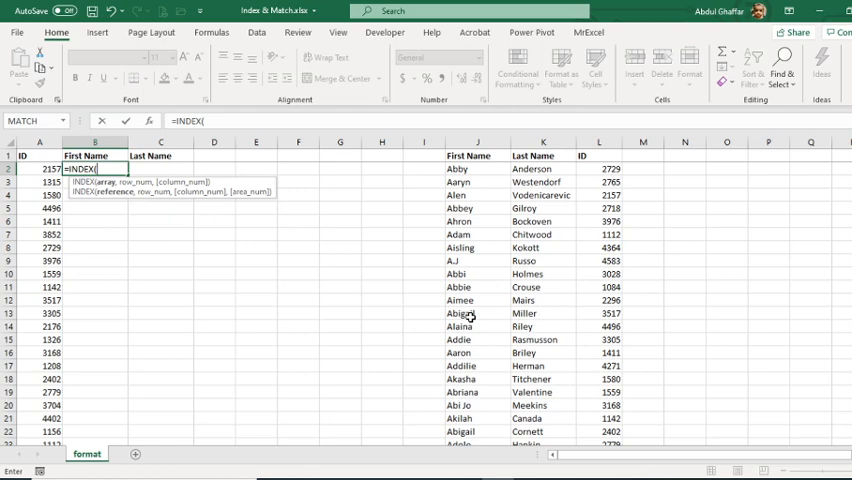
Step: Build INDEX on the First Name column with MATCH of A2 against the ID column, exact match
left_click(468, 168)
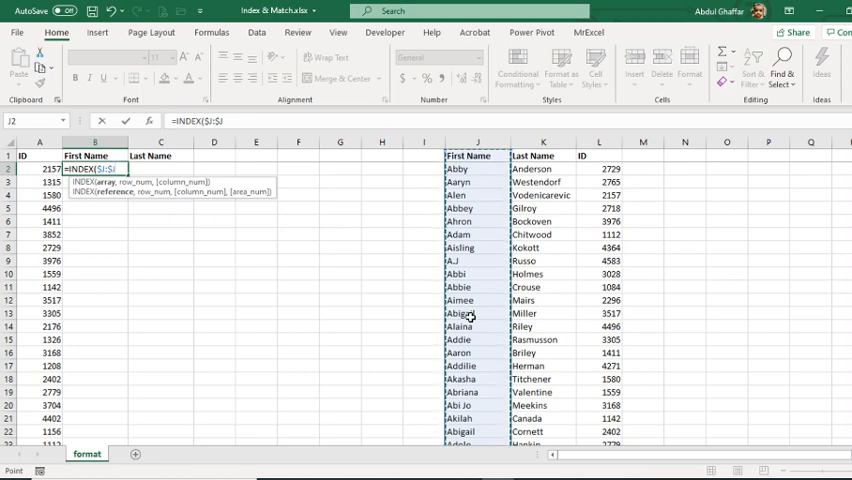
type(",")
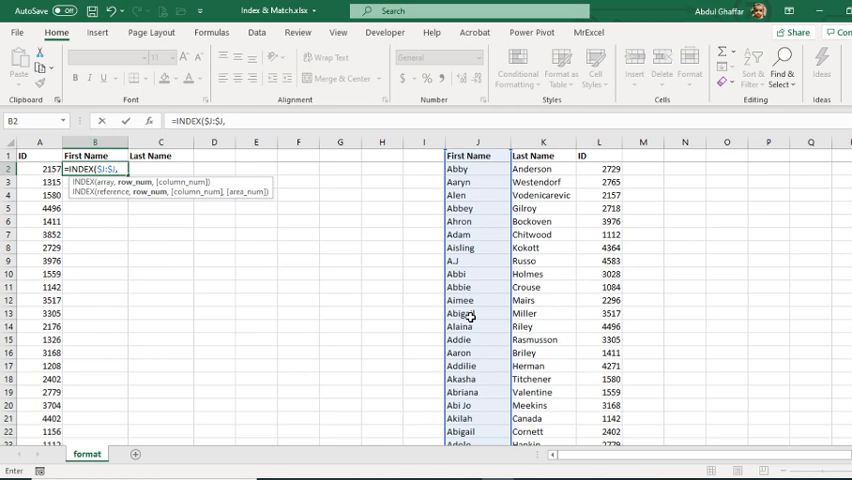
type("MATCH(")
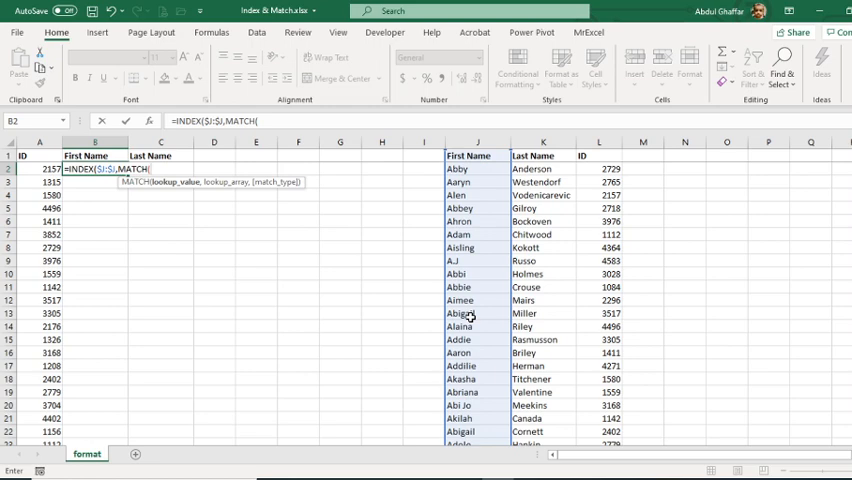
left_click(40, 168)
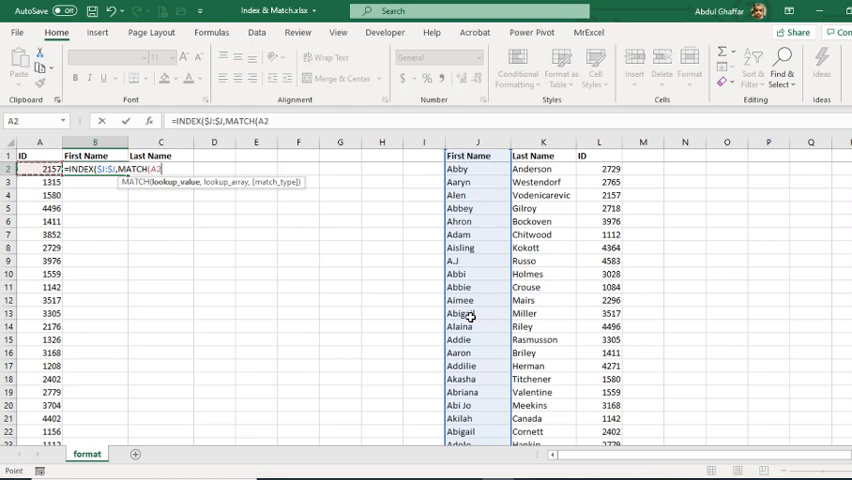
type(",")
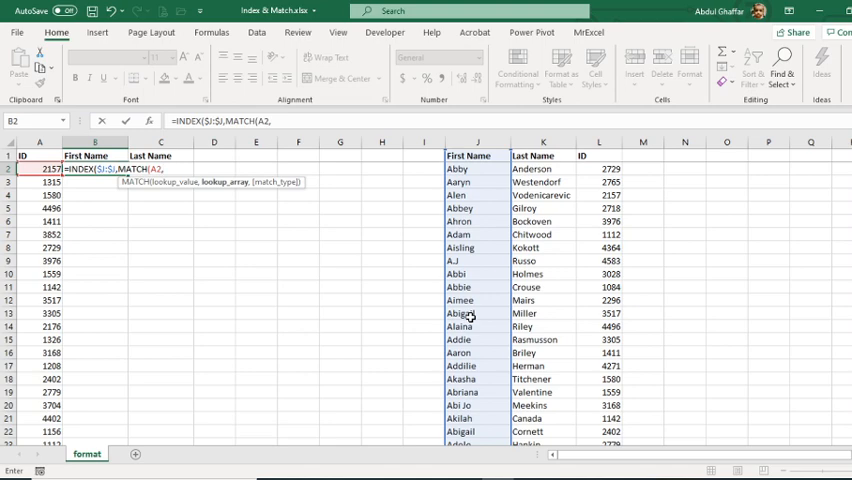
left_click(598, 168)
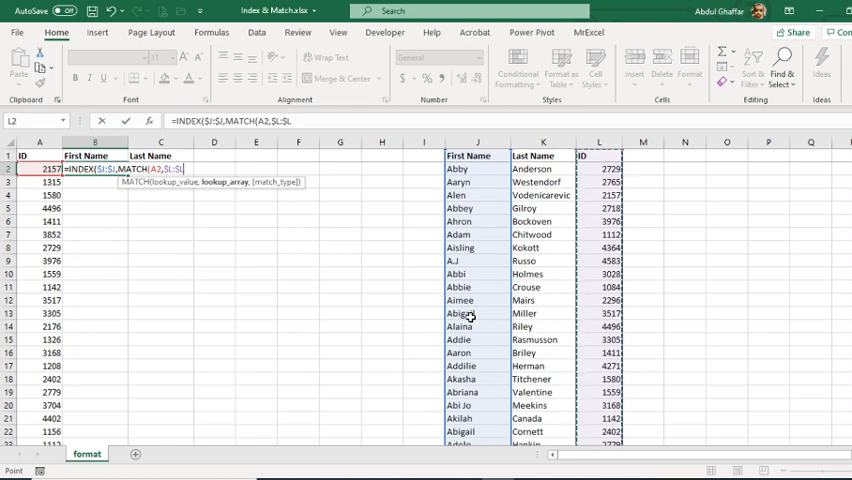
type(",0))")
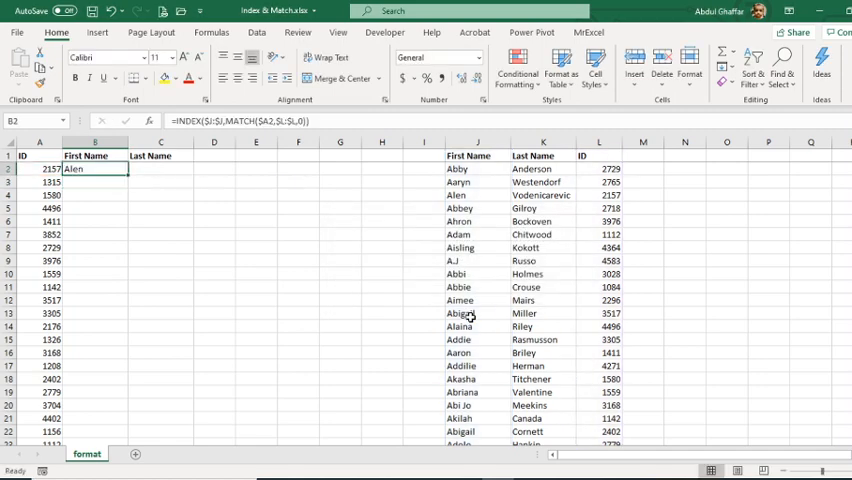
left_click(600, 180)
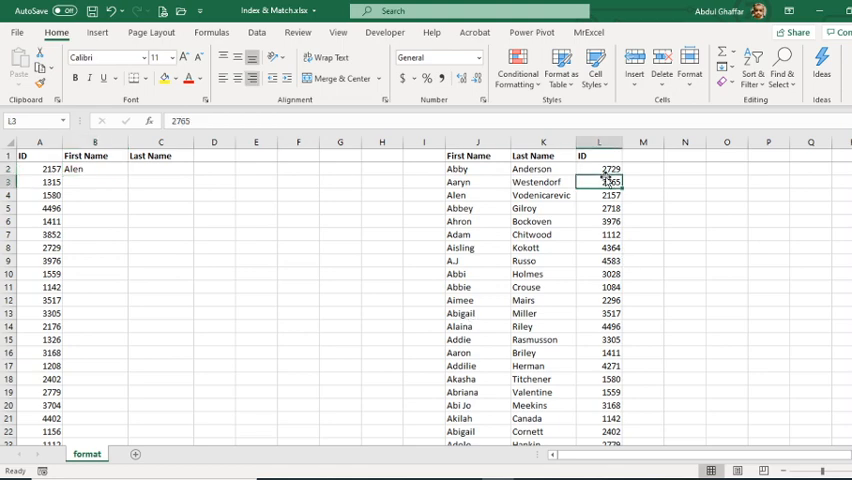
left_click(598, 140)
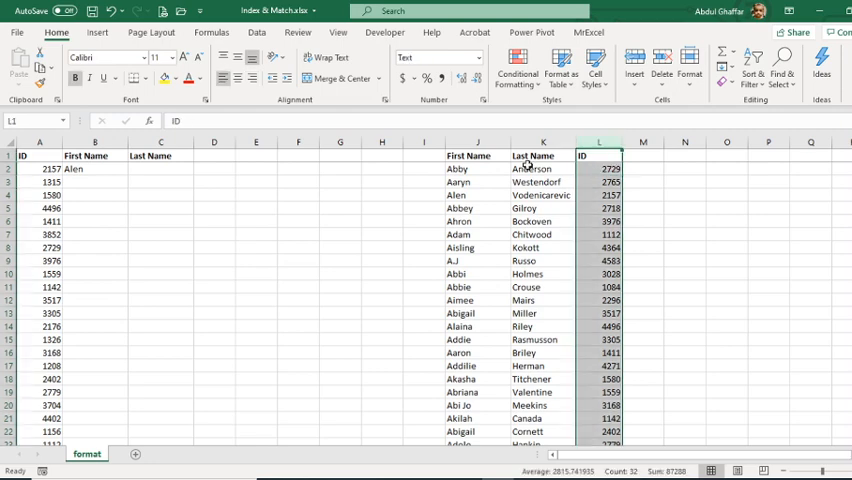
left_click(94, 168)
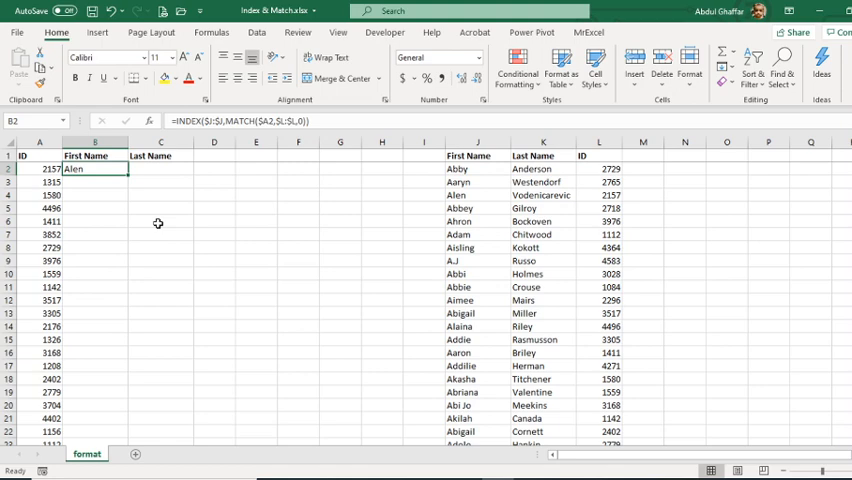
Step: Confirm the C2 formula, then delete the lookup results in B2 and C2
double_click(96, 168)
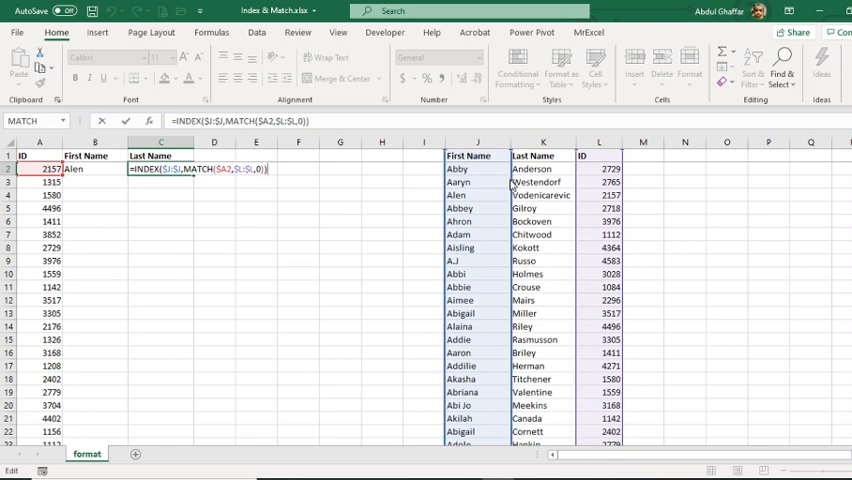
key("Return")
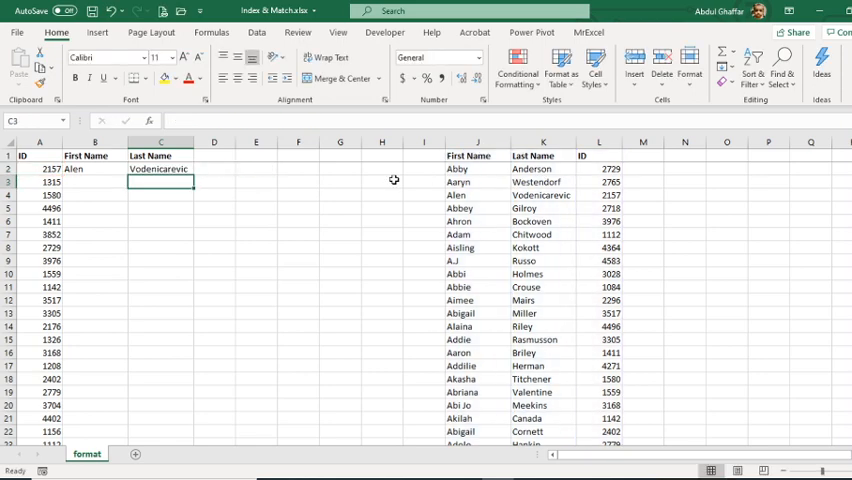
left_click(96, 168)
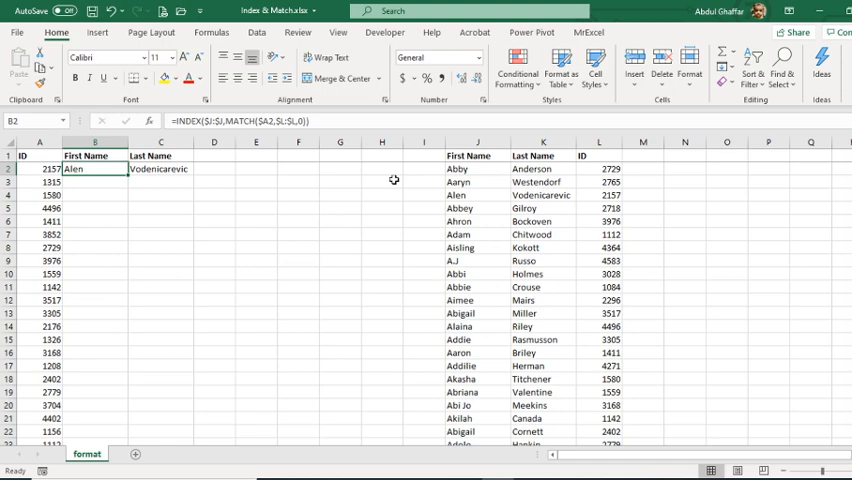
double_click(96, 168)
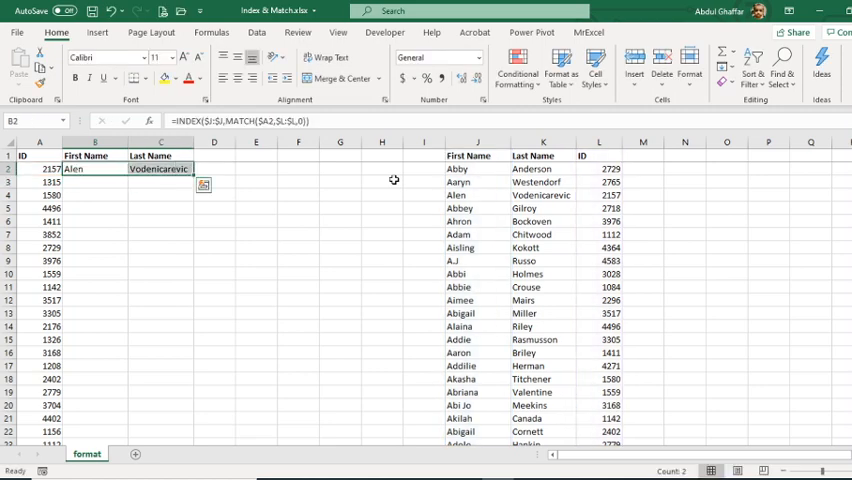
key("Delete")
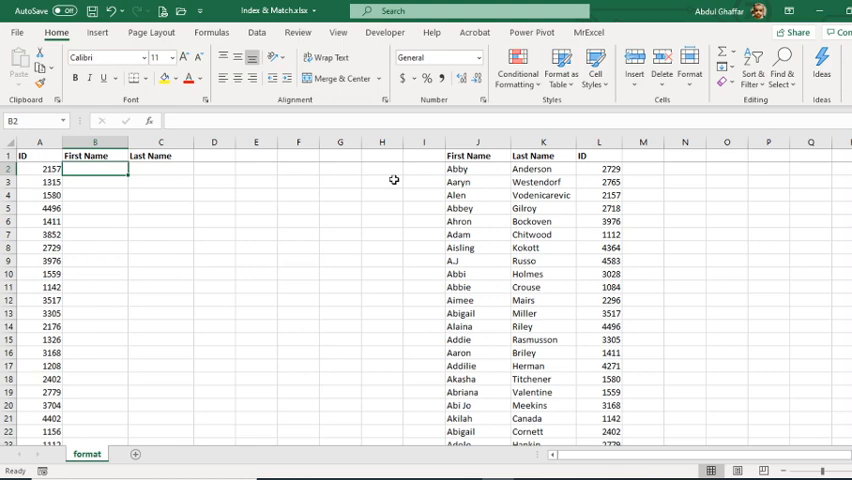
Step: Enter INDEX with a row MATCH of A2 against the ID column, match type 0
type("=ind")
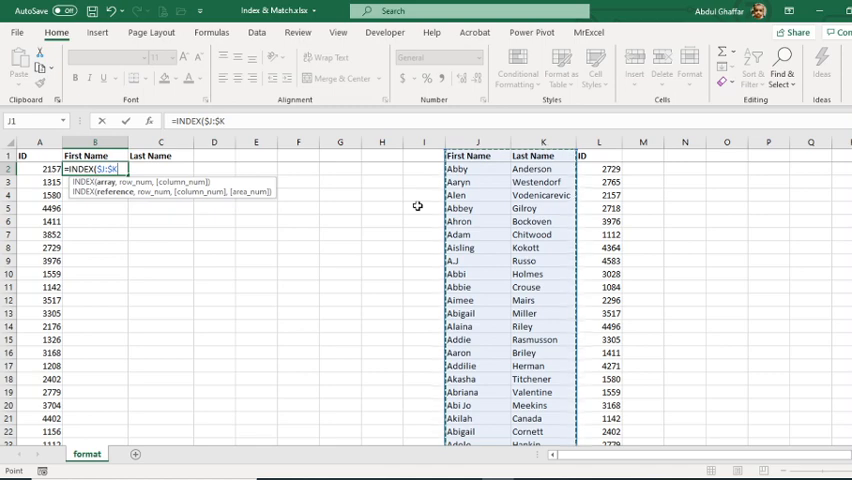
type("ma")
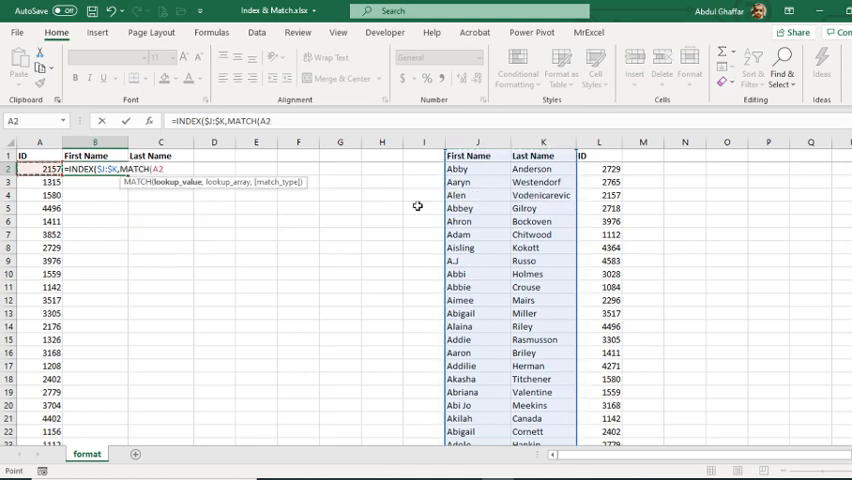
type(",$L:$L")
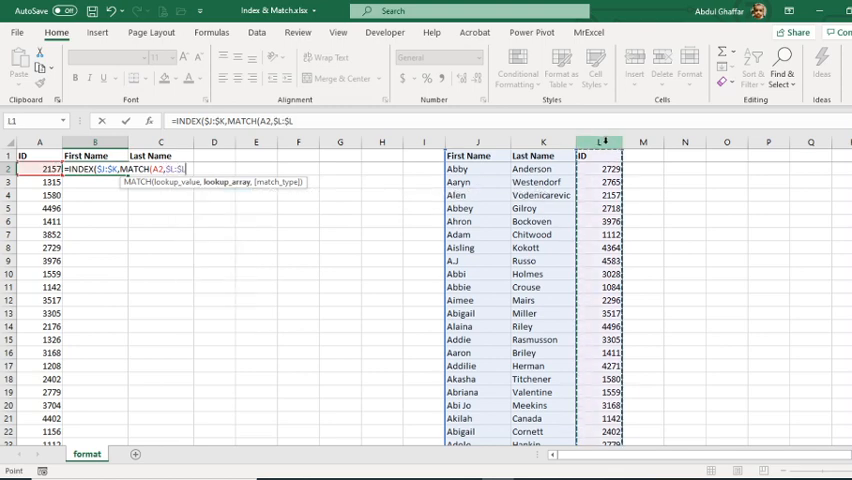
type("0")
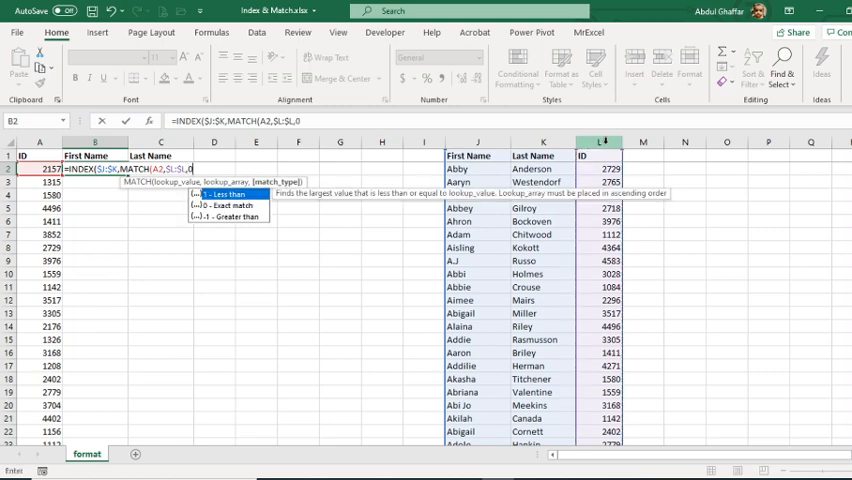
type(")")
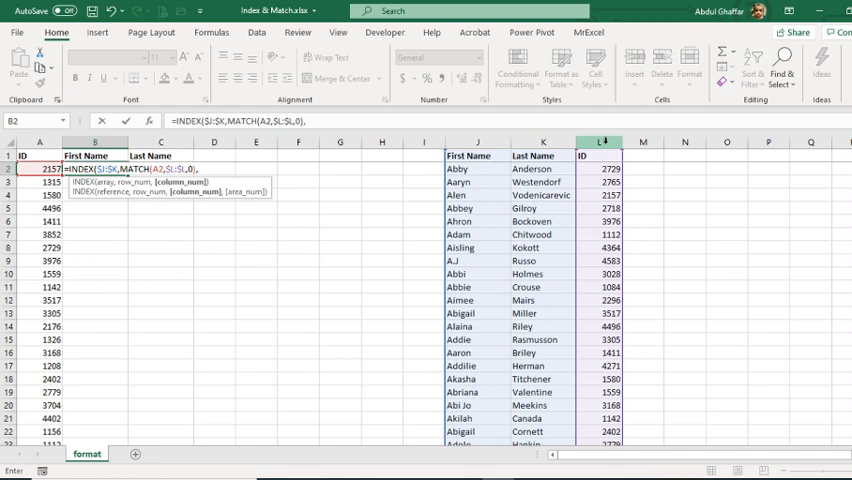
Step: Add a column MATCH of the First Name header against the list's header row, returning Alen, and reopen it to anchor references
type(",MATCH(")
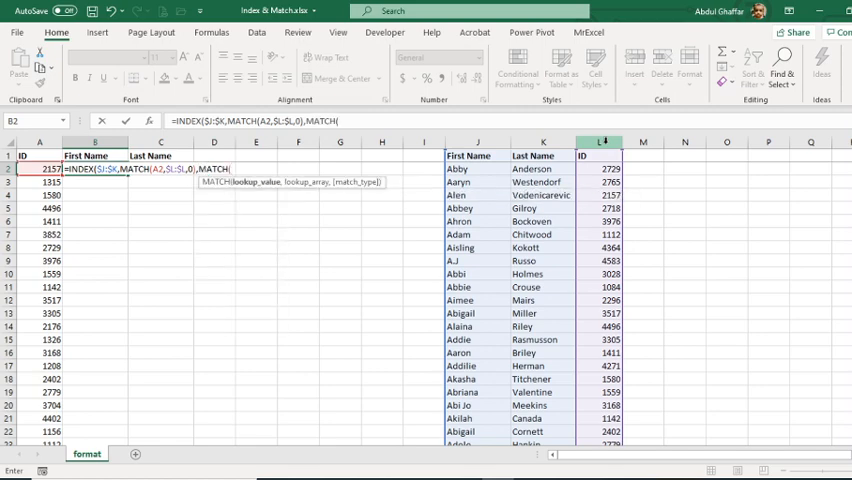
left_click(94, 156)
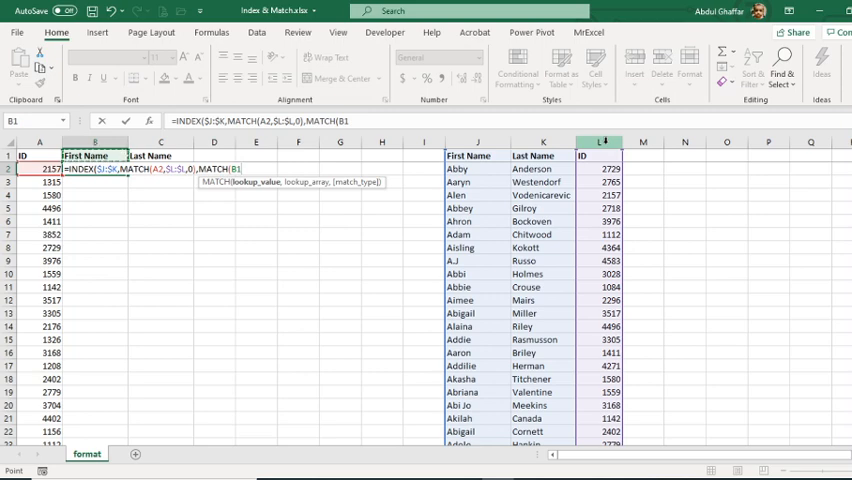
left_click(476, 168)
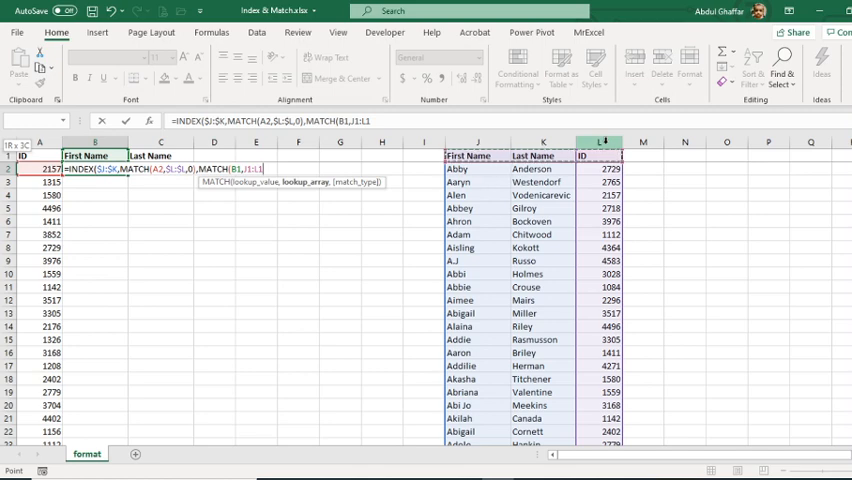
type(",0")
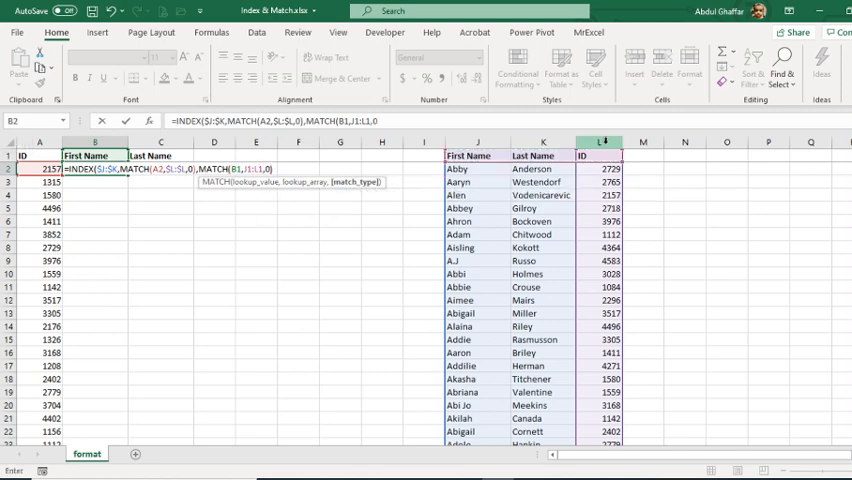
type(")")
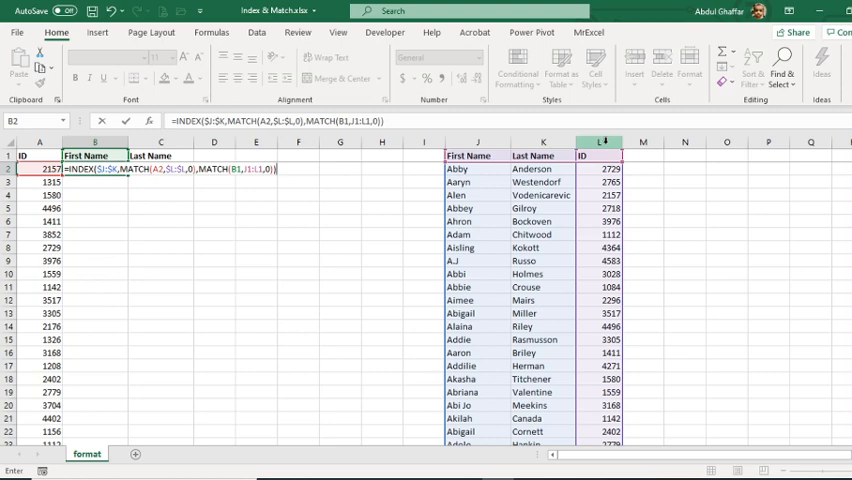
type(")")
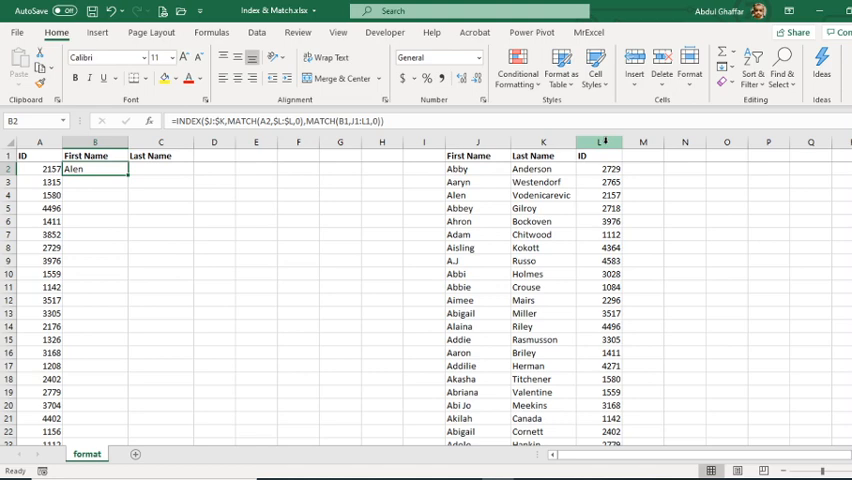
double_click(94, 168)
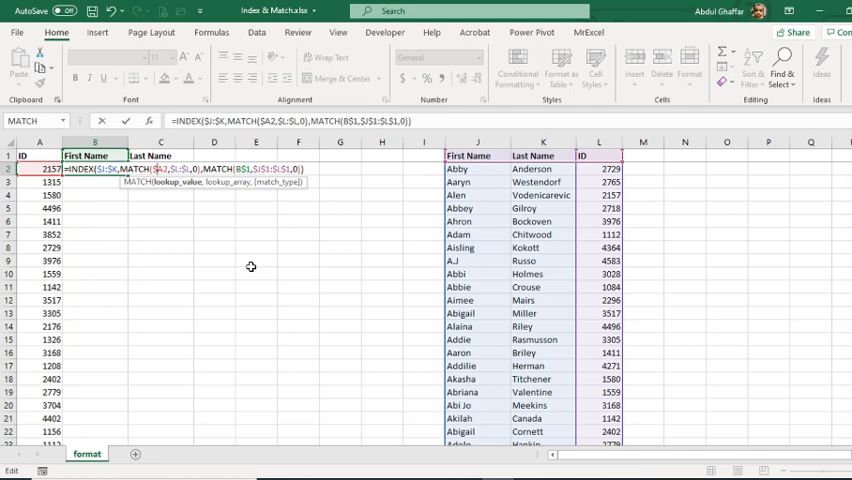
key("Return")
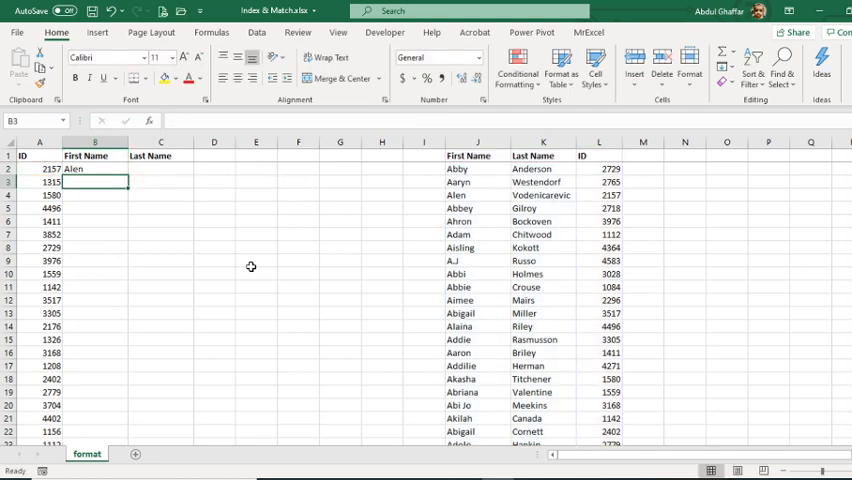
left_click(160, 168)
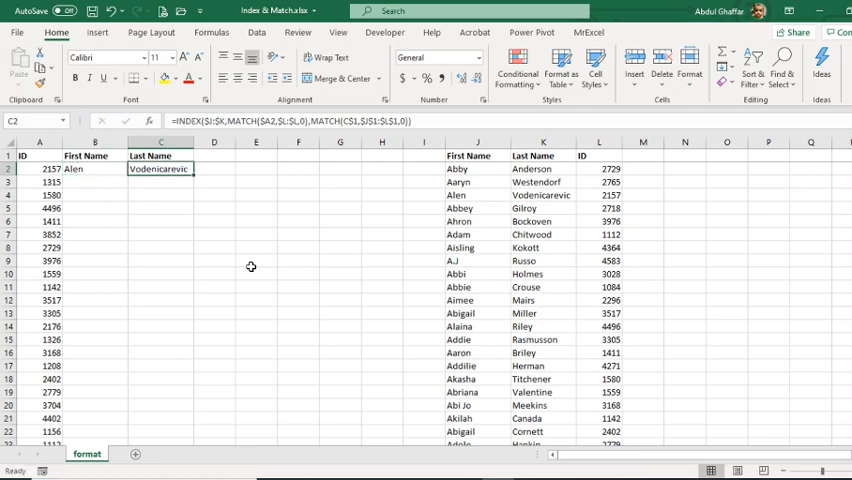
double_click(158, 168)
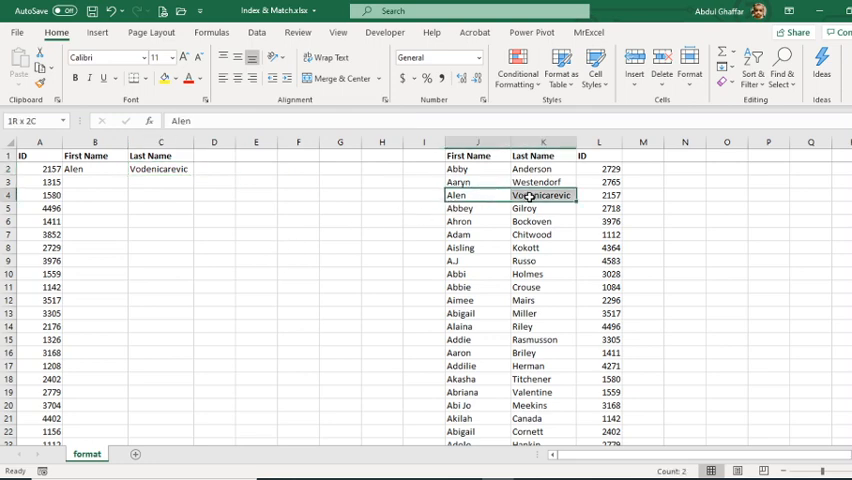
left_click(600, 196)
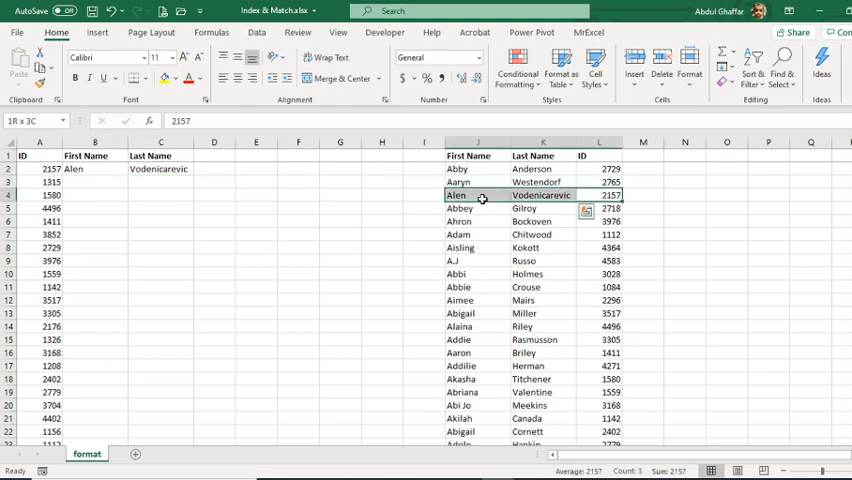
left_click(160, 168)
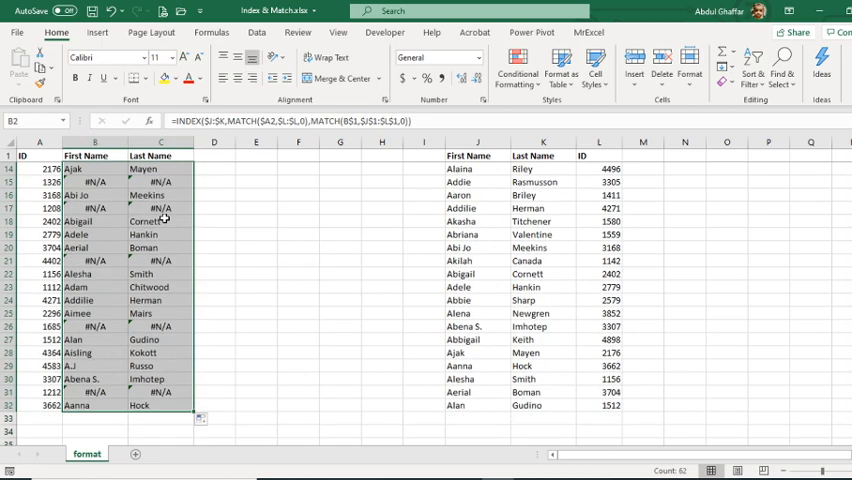
Step: Inspect the filled rows, including #N/A for ID 1315 and the Alana row, then return to the first formula
scroll("up", 3)
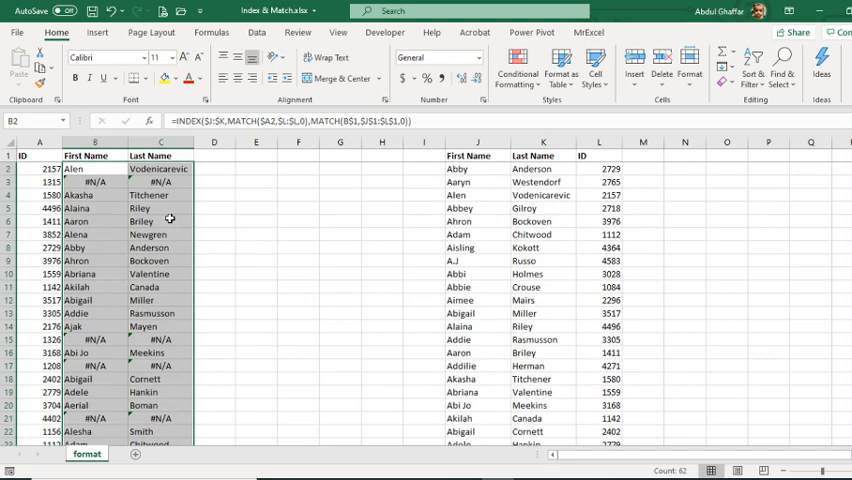
left_click(96, 196)
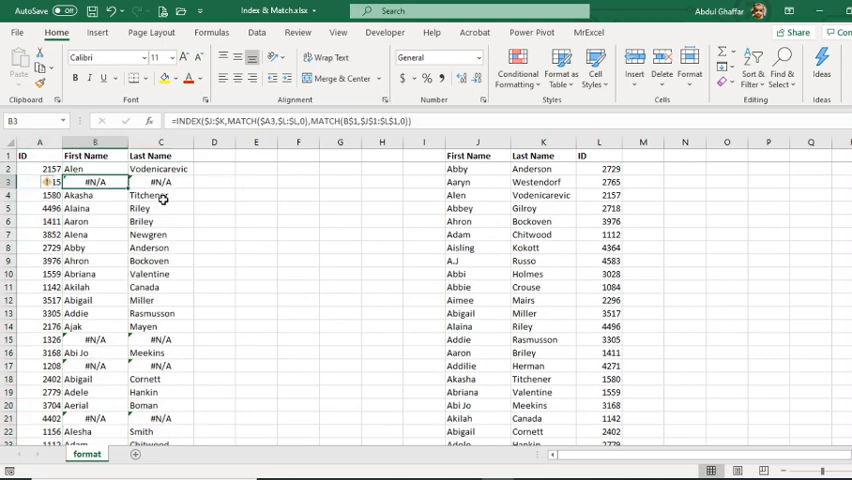
left_click(96, 234)
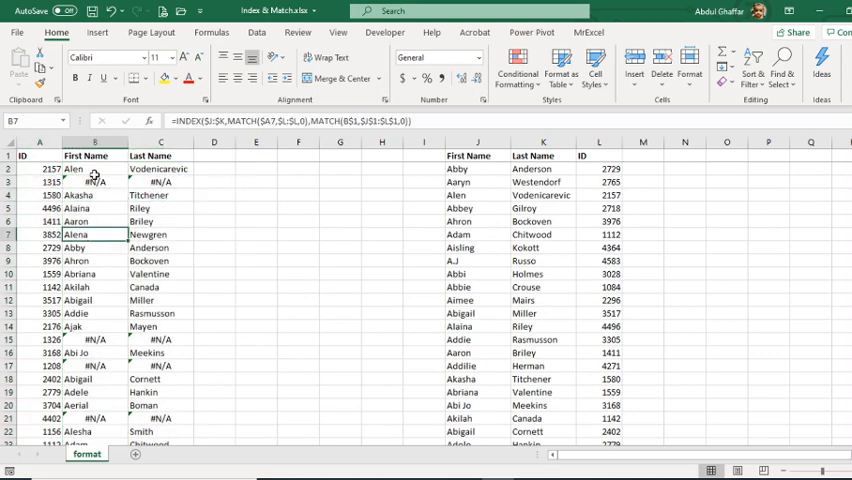
left_click(96, 168)
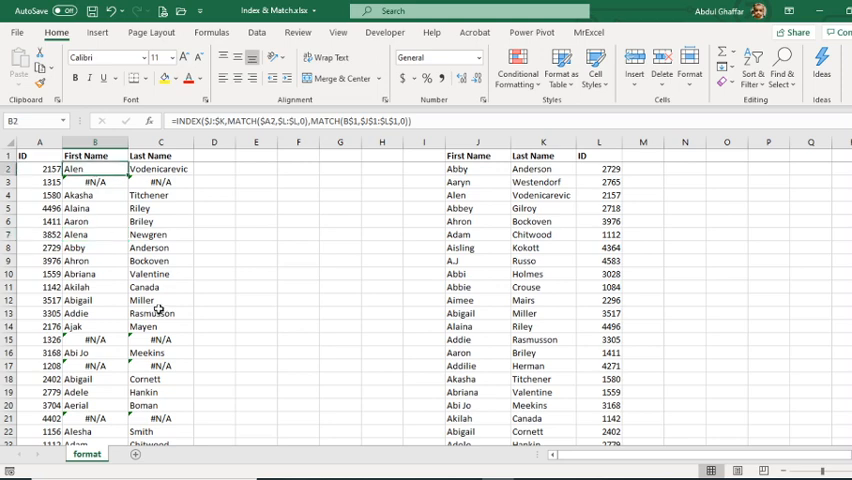
left_click(40, 182)
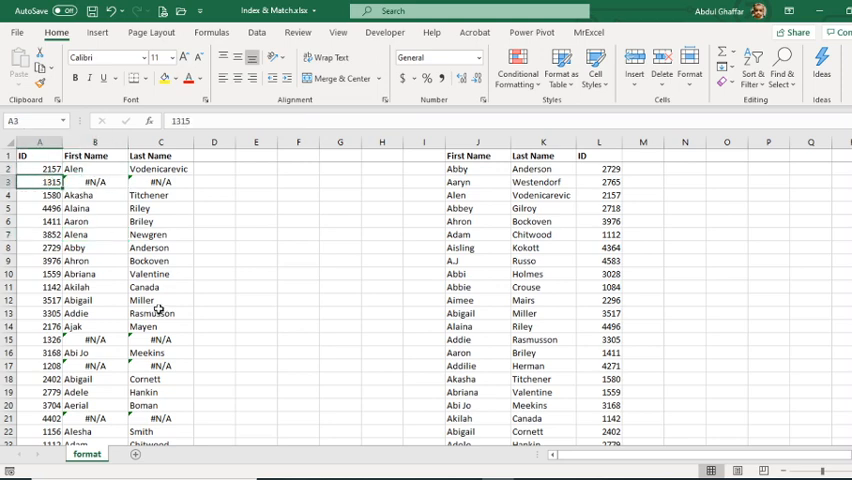
left_click(600, 182)
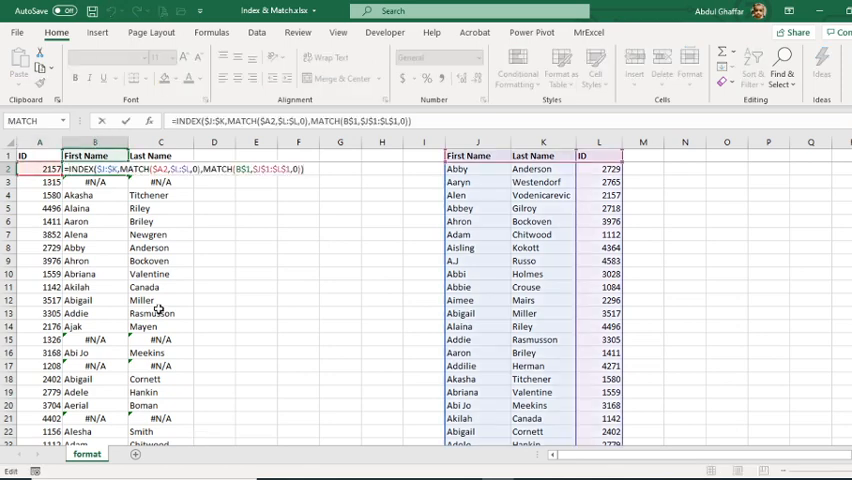
Step: Wrap the lookup in IFERROR(...,"Not Found") and apply it to all rows
type("if")
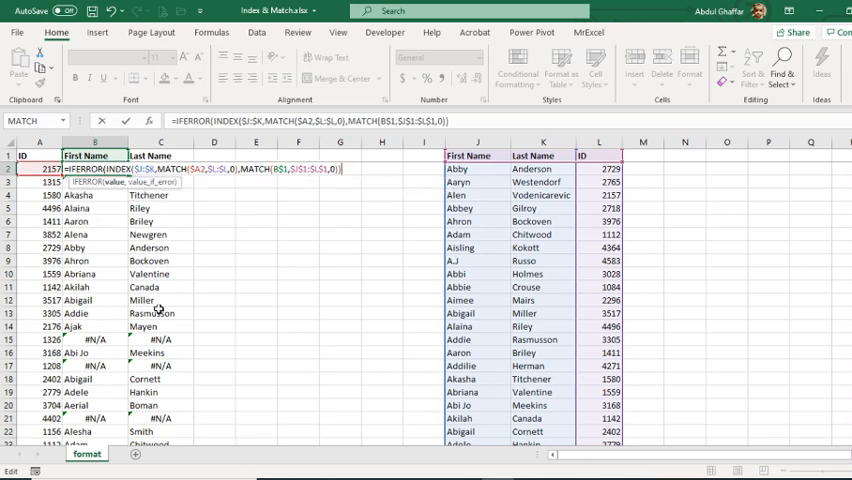
type(")")
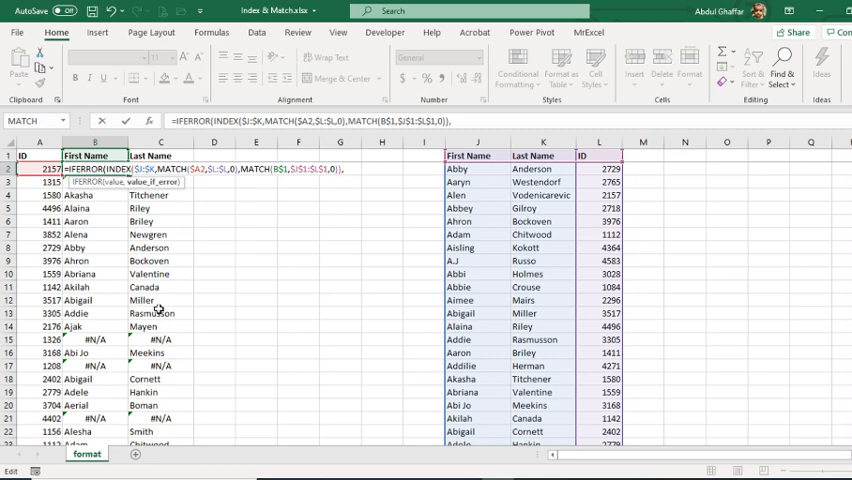
type(",\"")
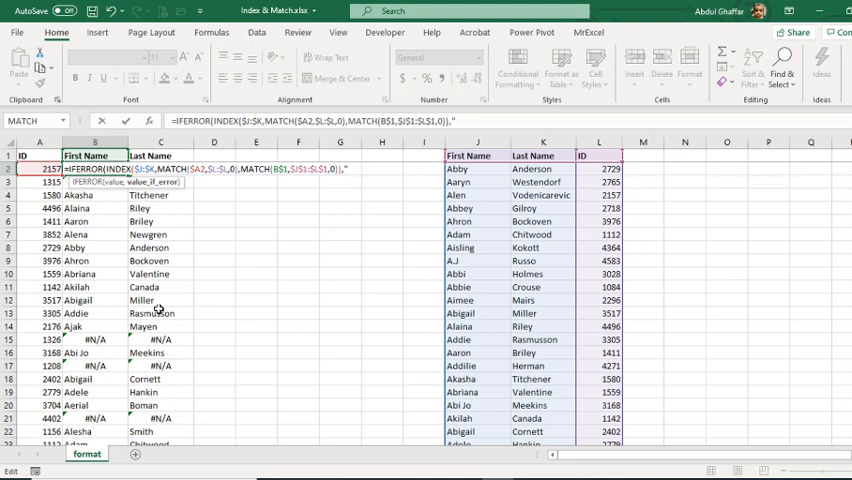
type("Not")
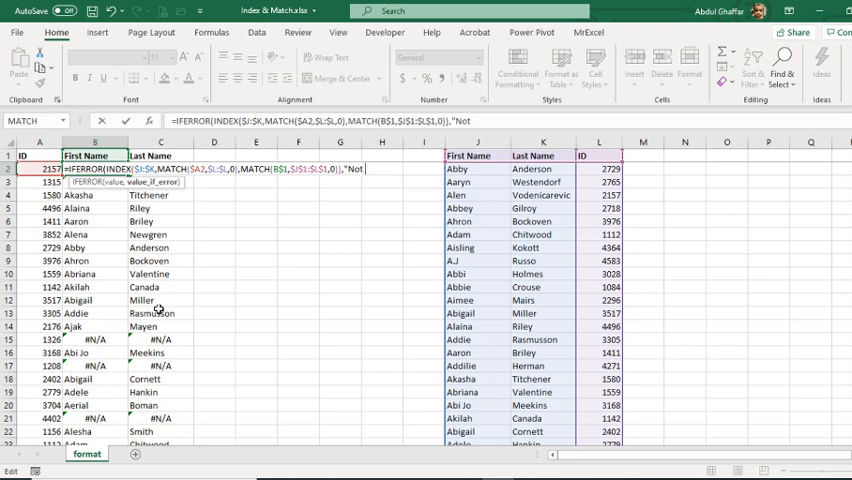
type("Found\")")
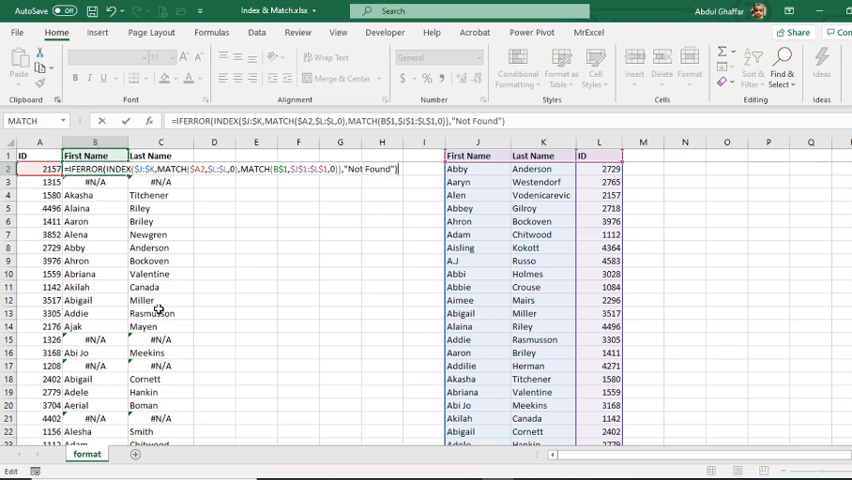
key("Return")
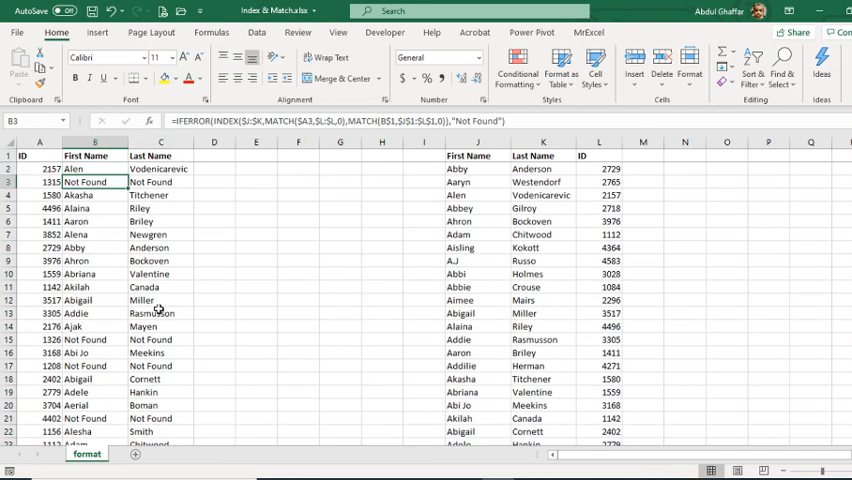
left_click_drag(96, 180, 160, 180)
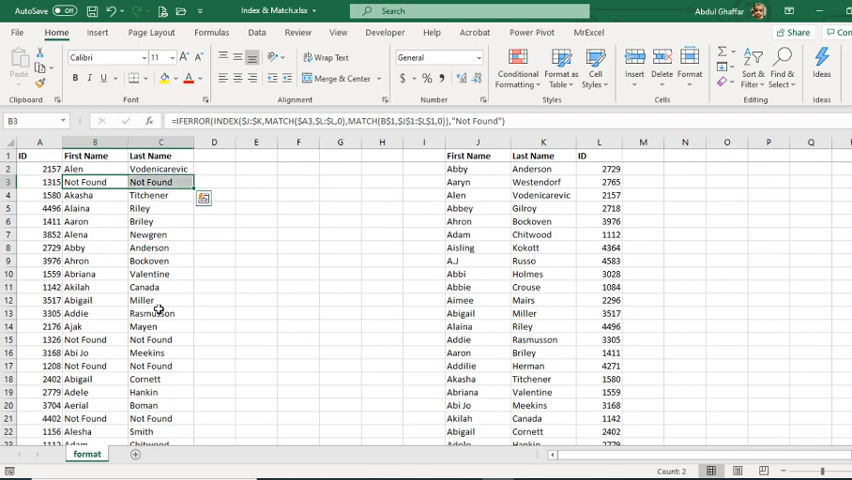
left_click(94, 364)
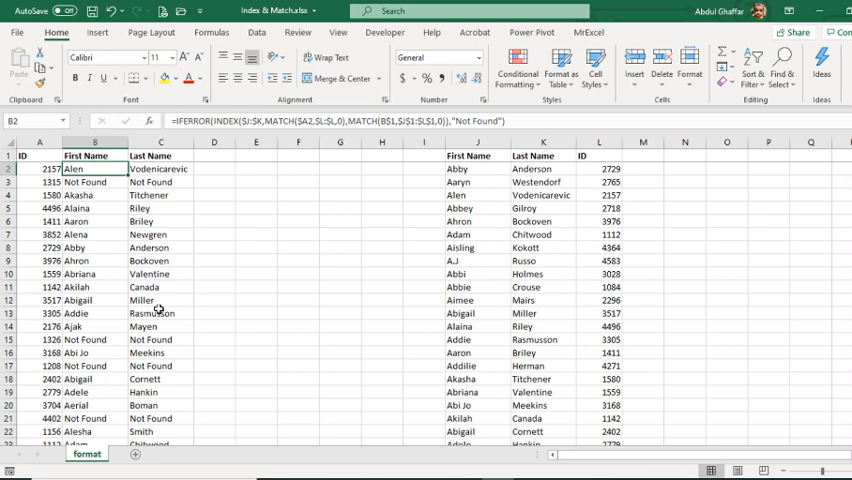
mouse_move(180, 300)
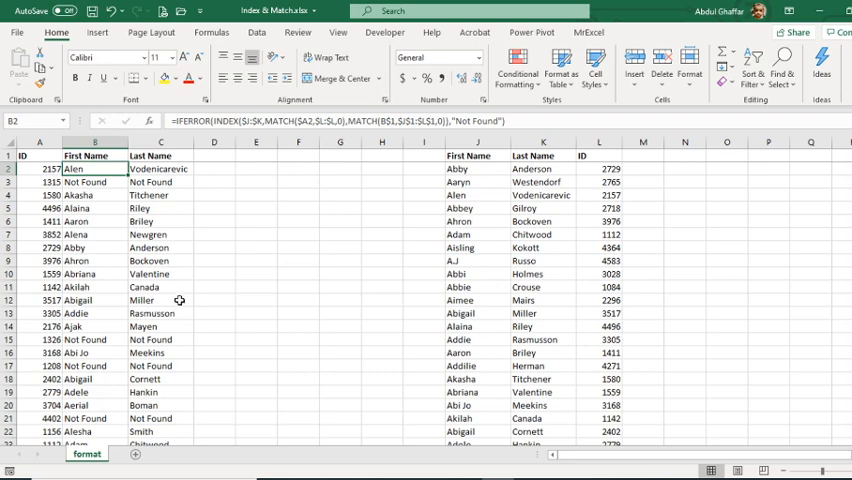